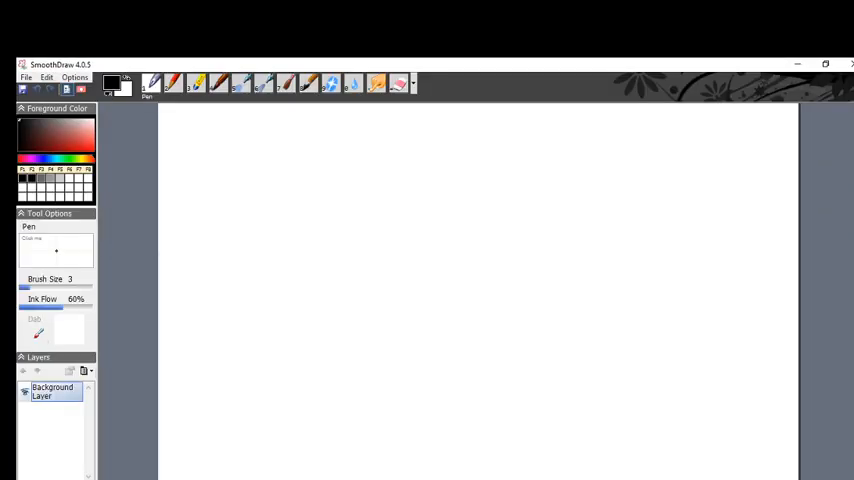
mouse_move(200, 170)
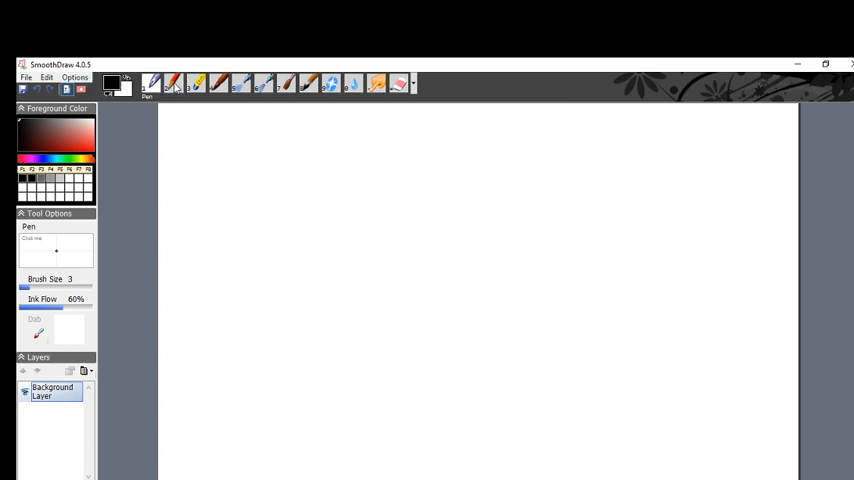
Switch the drawing tool from the pen to the 2B pencil.
left_click(172, 84)
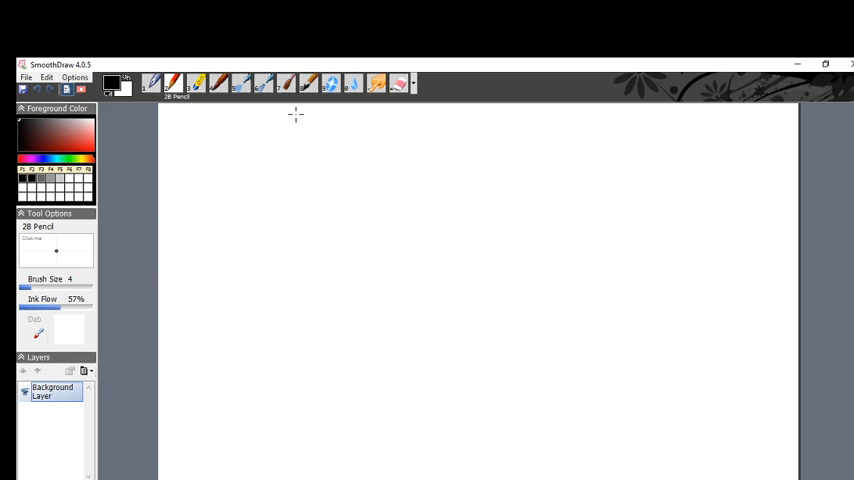
mouse_move(308, 252)
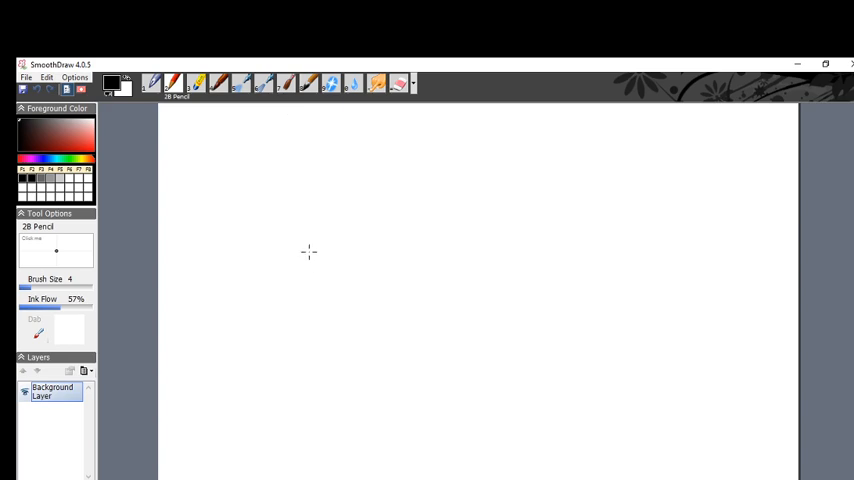
mouse_move(356, 122)
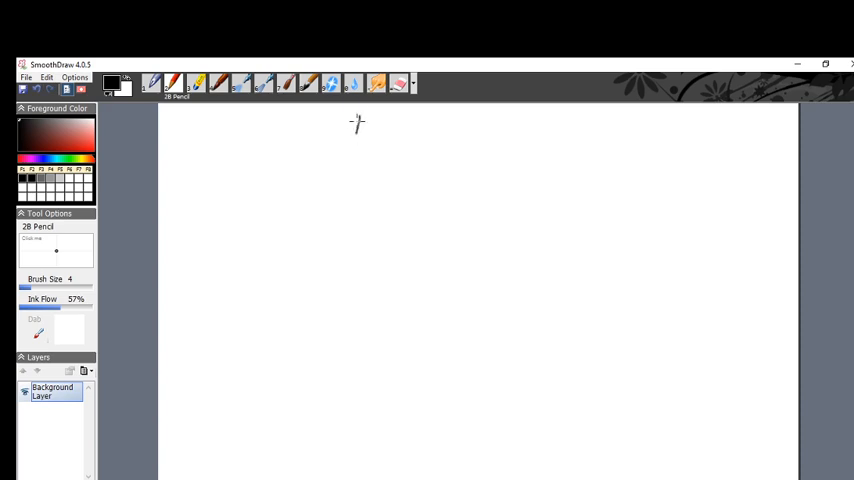
Handwrite the title 'Percentiles cont.' across the top of the canvas.
left_click_drag(356, 122, 404, 122)
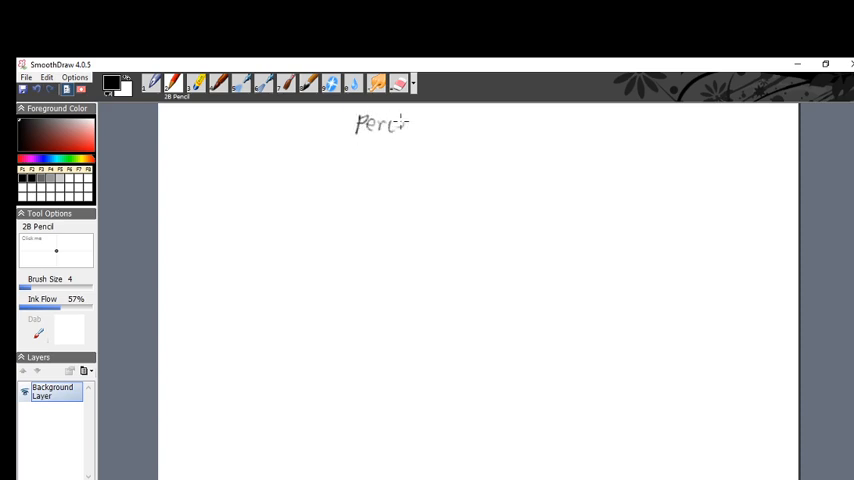
left_click_drag(404, 126, 452, 122)
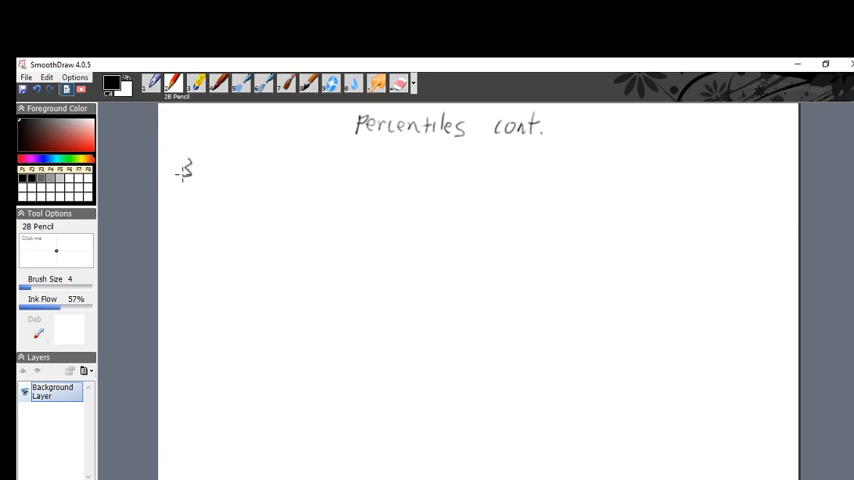
Write circled 3 with 'A ranked 51st of 1700 st.' and 'B 27th of 540 st.'.
left_click_drag(184, 156, 184, 184)
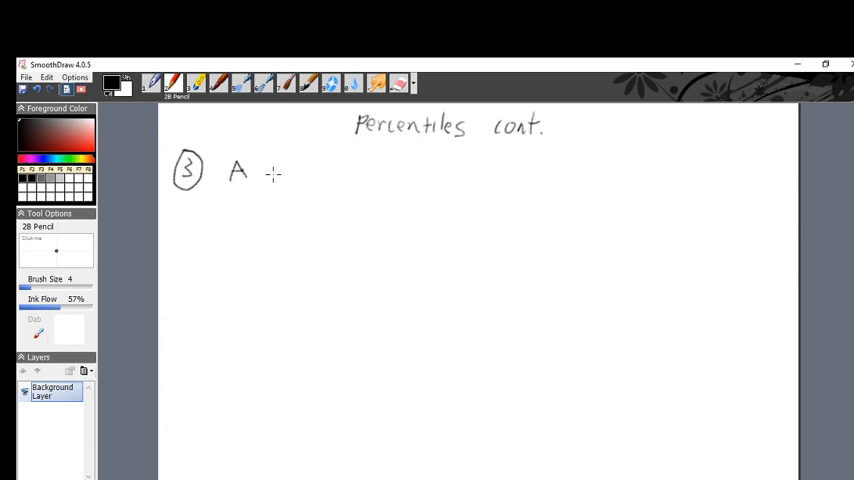
mouse_move(268, 168)
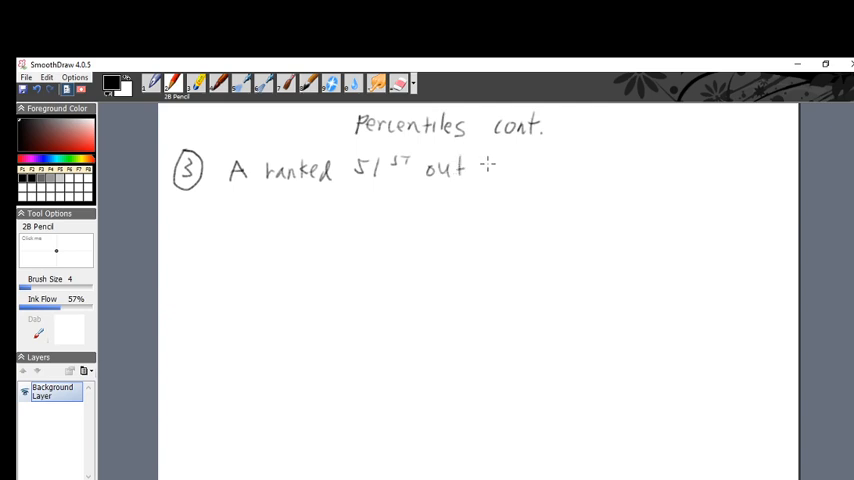
left_click_drag(484, 168, 536, 162)
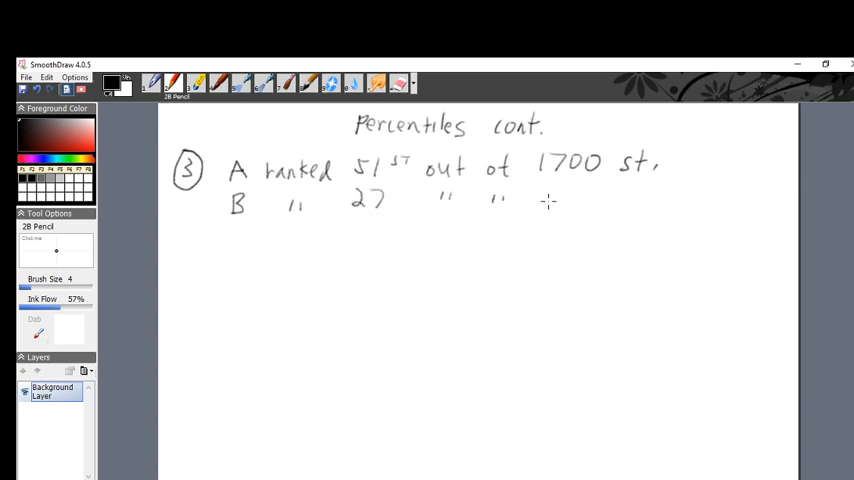
left_click_drag(550, 196, 600, 200)
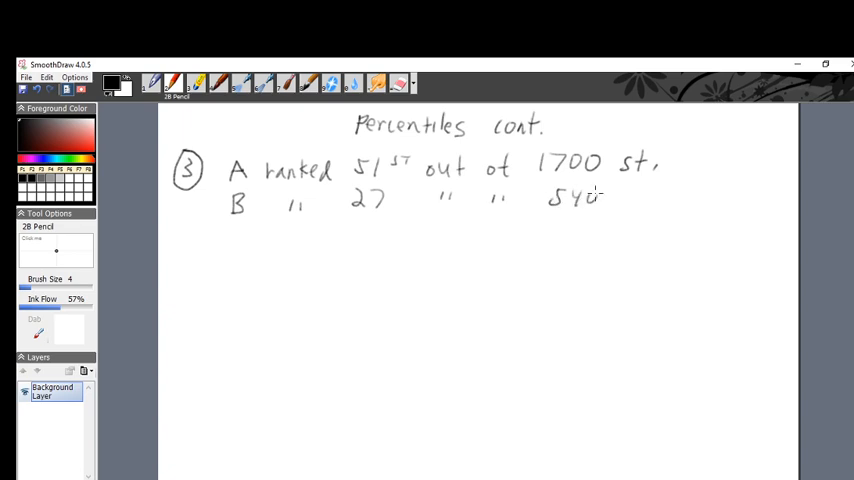
left_click_drag(610, 200, 650, 204)
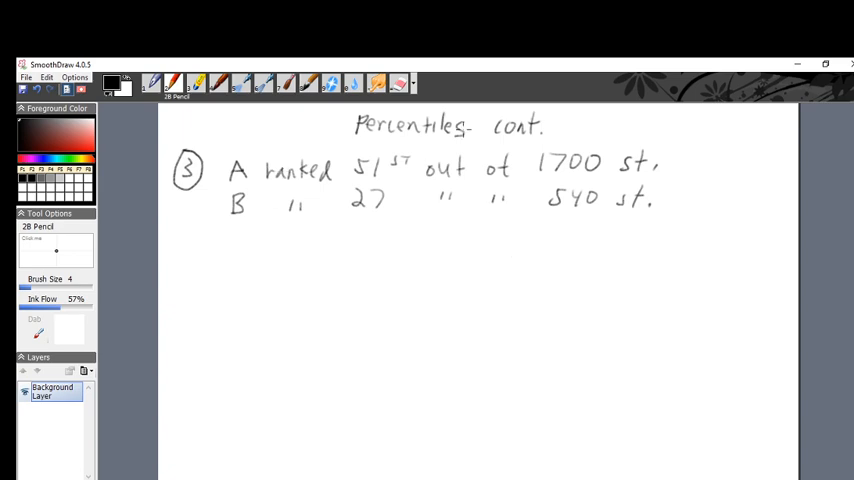
mouse_move(266, 254)
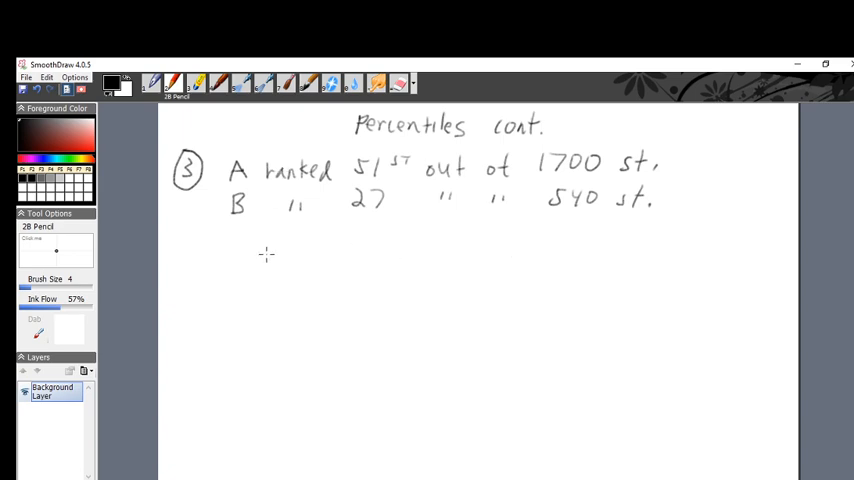
mouse_move(288, 254)
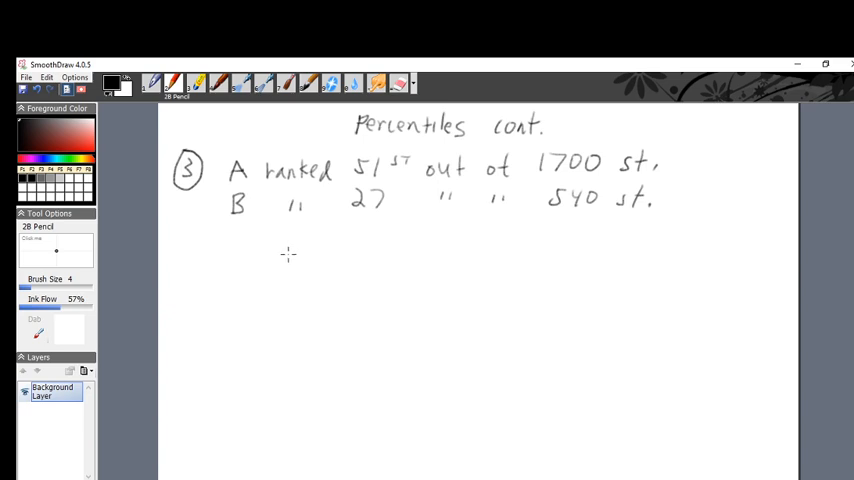
mouse_move(276, 270)
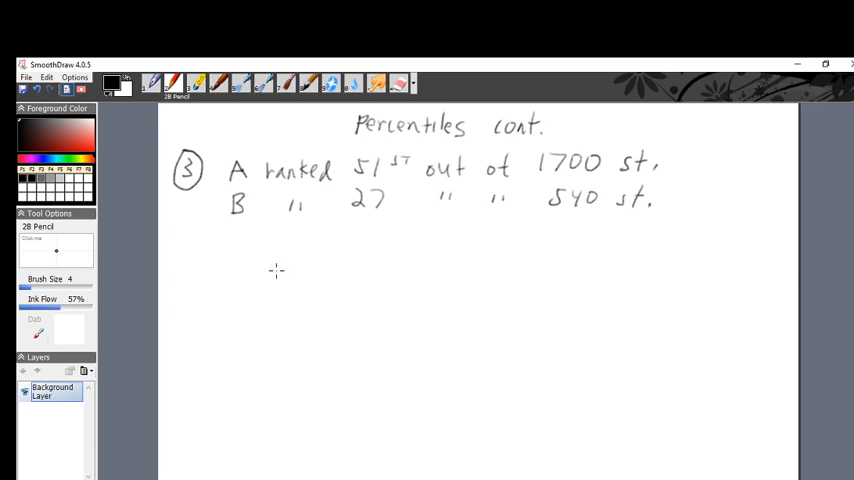
mouse_move(292, 256)
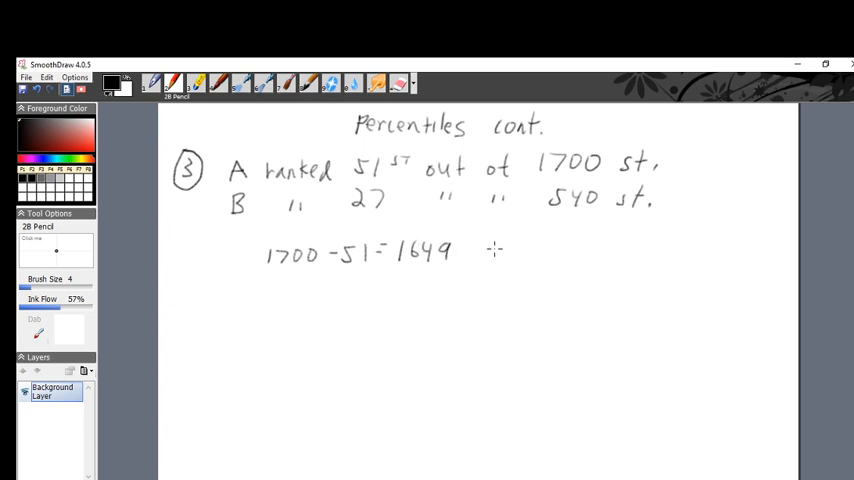
Write '1700 − 51 = 1649 below A' and circle the letters A and B.
left_click_drag(484, 250, 540, 250)
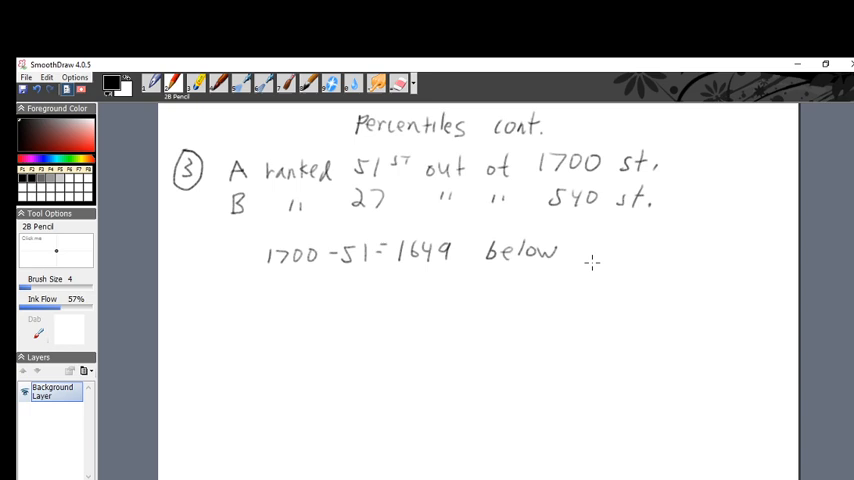
mouse_move(600, 268)
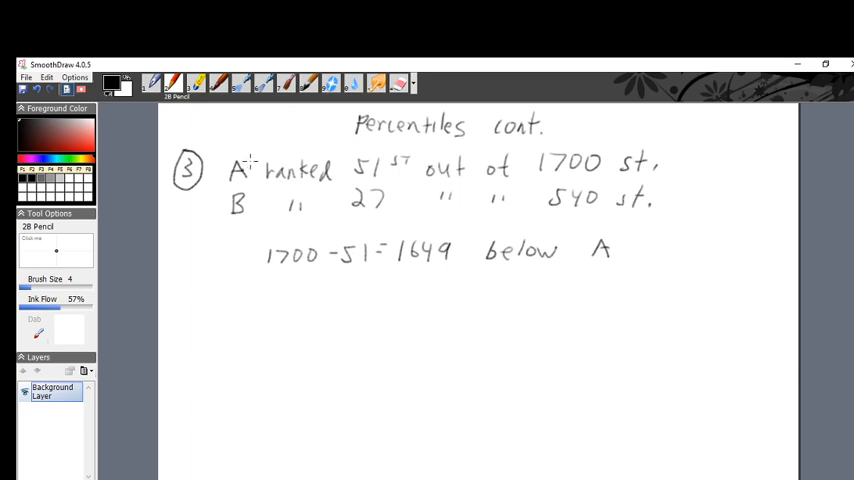
left_click_drag(240, 156, 240, 180)
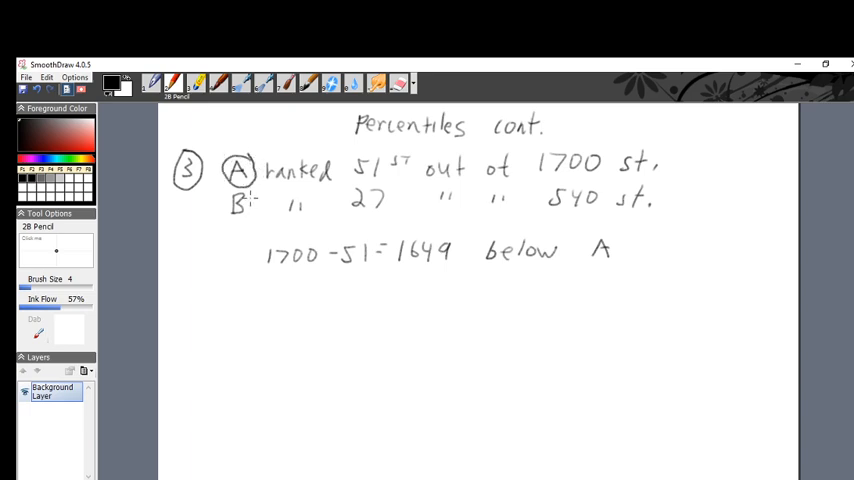
left_click_drag(224, 184, 256, 210)
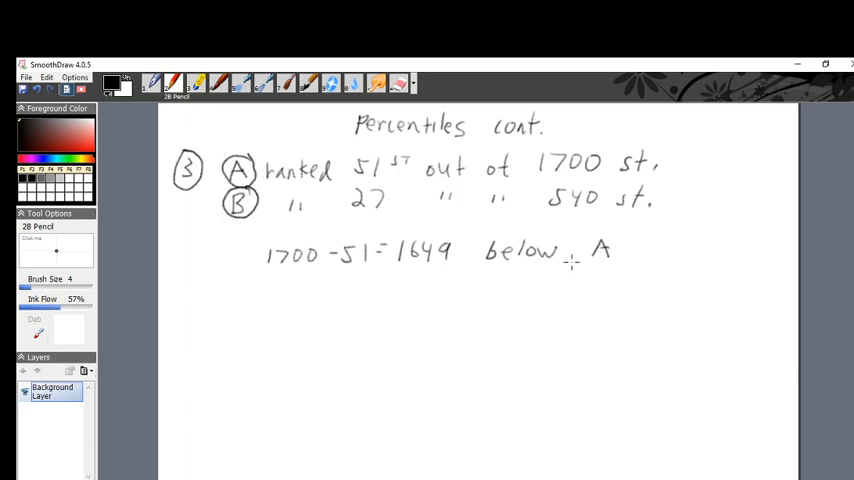
left_click_drag(600, 236, 600, 264)
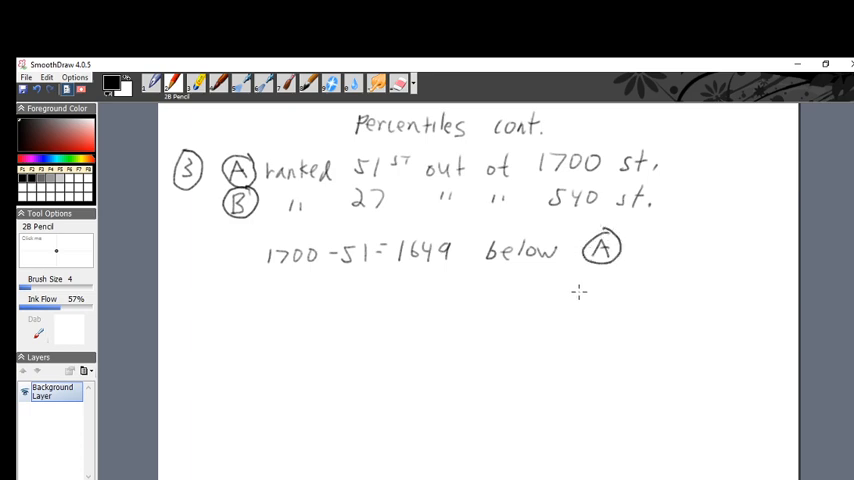
mouse_move(326, 300)
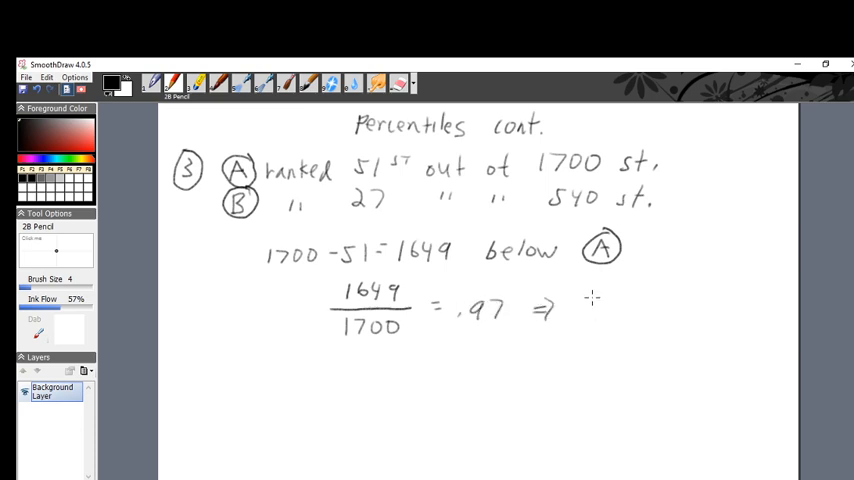
Write A's fraction 1649/1700 = .97 ⇒ 97%.
left_click_drag(580, 308, 620, 312)
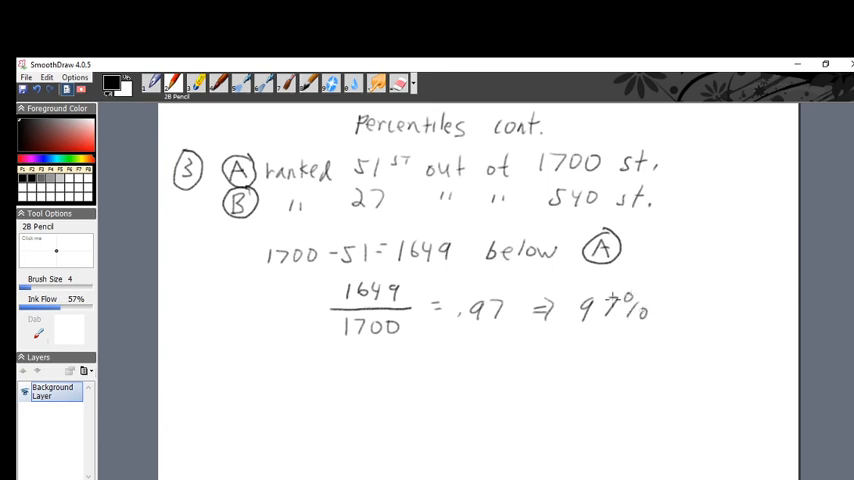
mouse_move(596, 336)
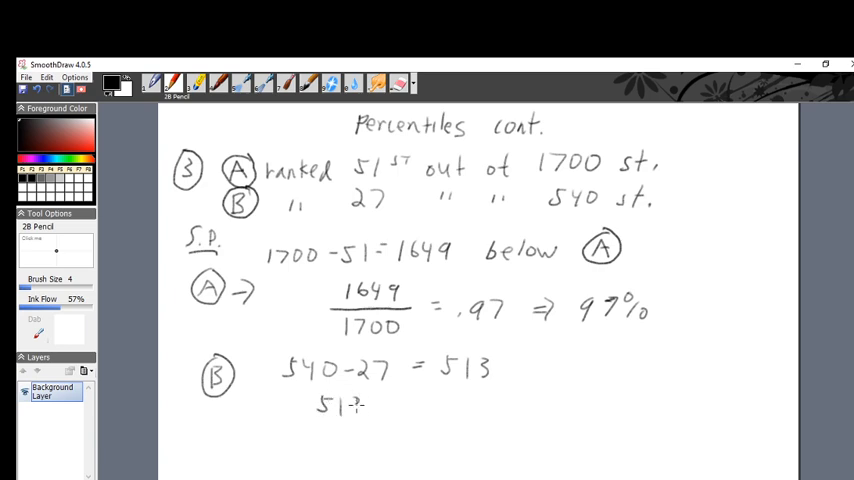
Write B's work: 540 − 27 = 513 and 513/540 = .95 ⇒ 95%.
left_click_drag(320, 408, 364, 412)
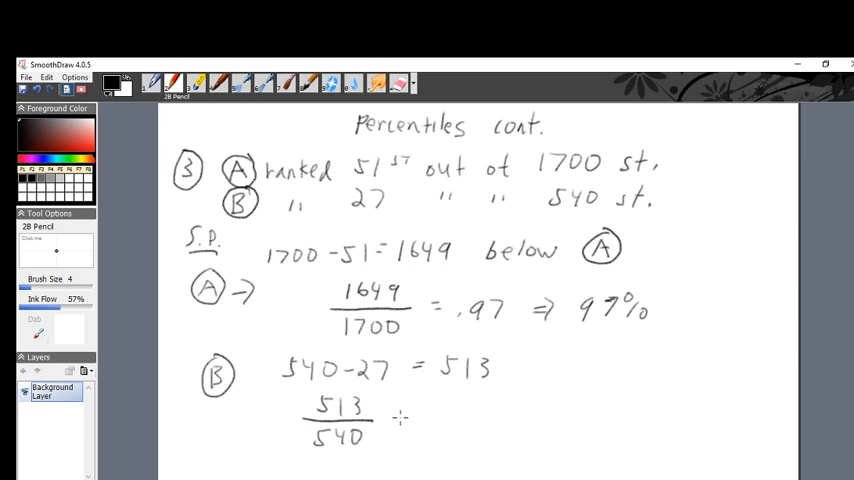
left_click(420, 416)
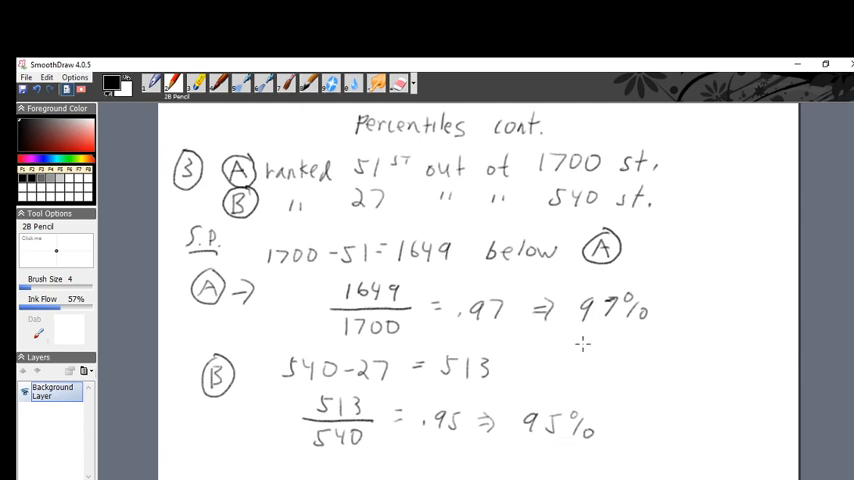
mouse_move(348, 232)
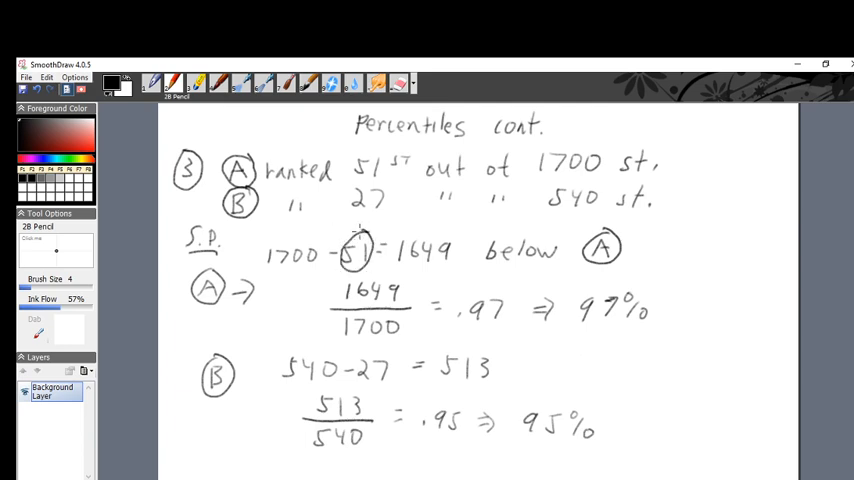
Circle the ranks 51 and 27 and draw an arrow from 51 to the circled A.
left_click_drag(430, 270, 580, 284)
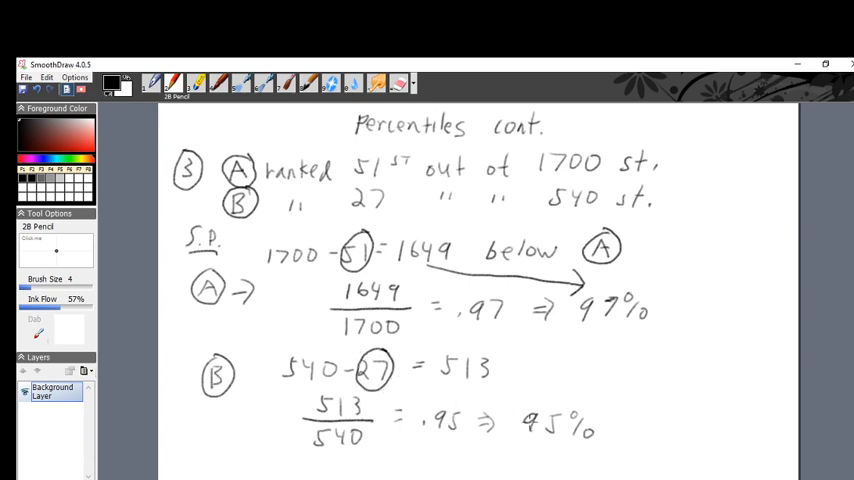
mouse_move(556, 450)
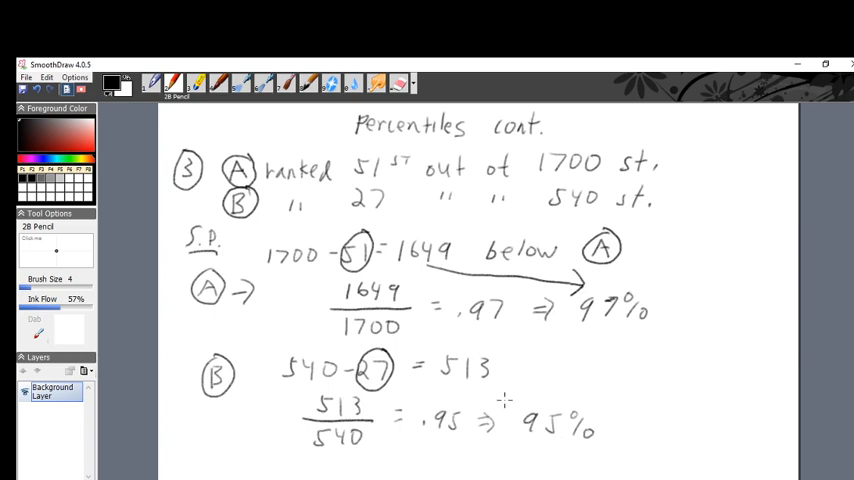
mouse_move(500, 440)
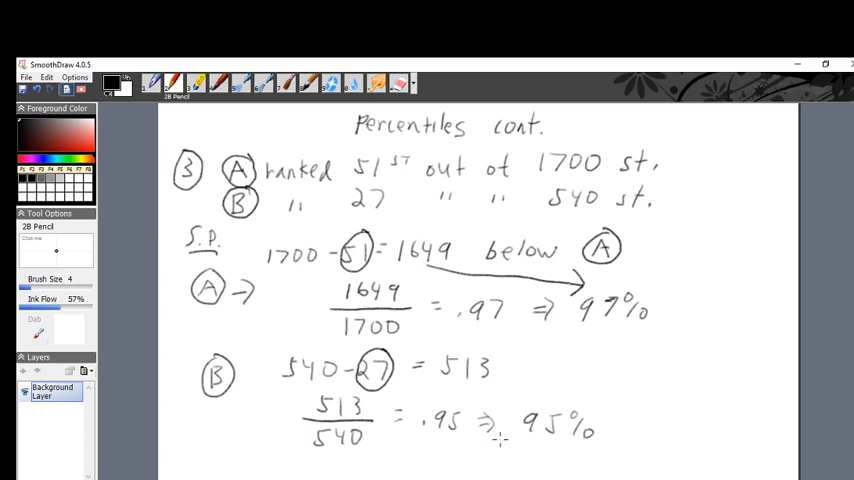